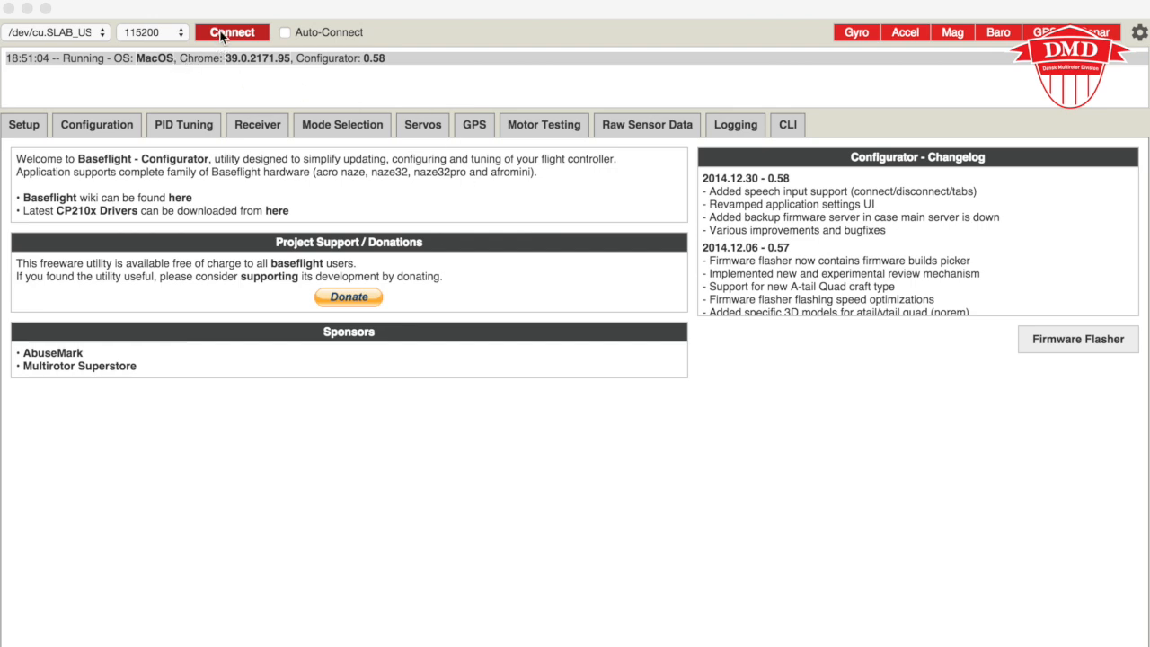
# Step: Connect to the flight controller, review Configuration settings, then show live Receiver channel values
pyautogui.click(229, 32)
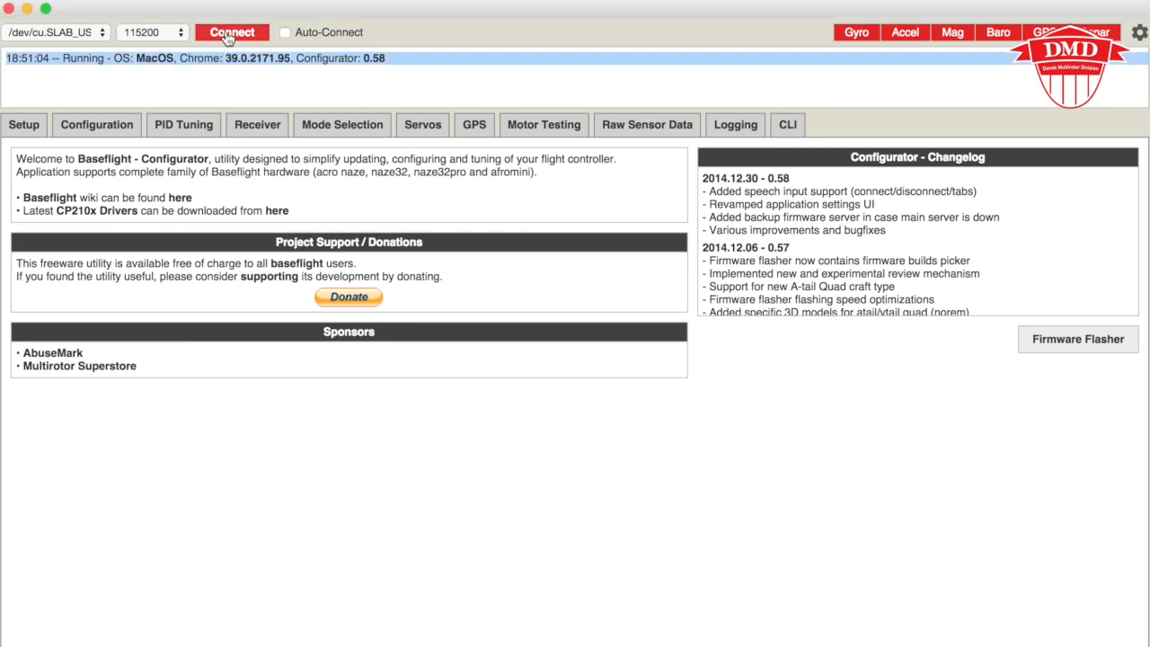
pyautogui.click(230, 32)
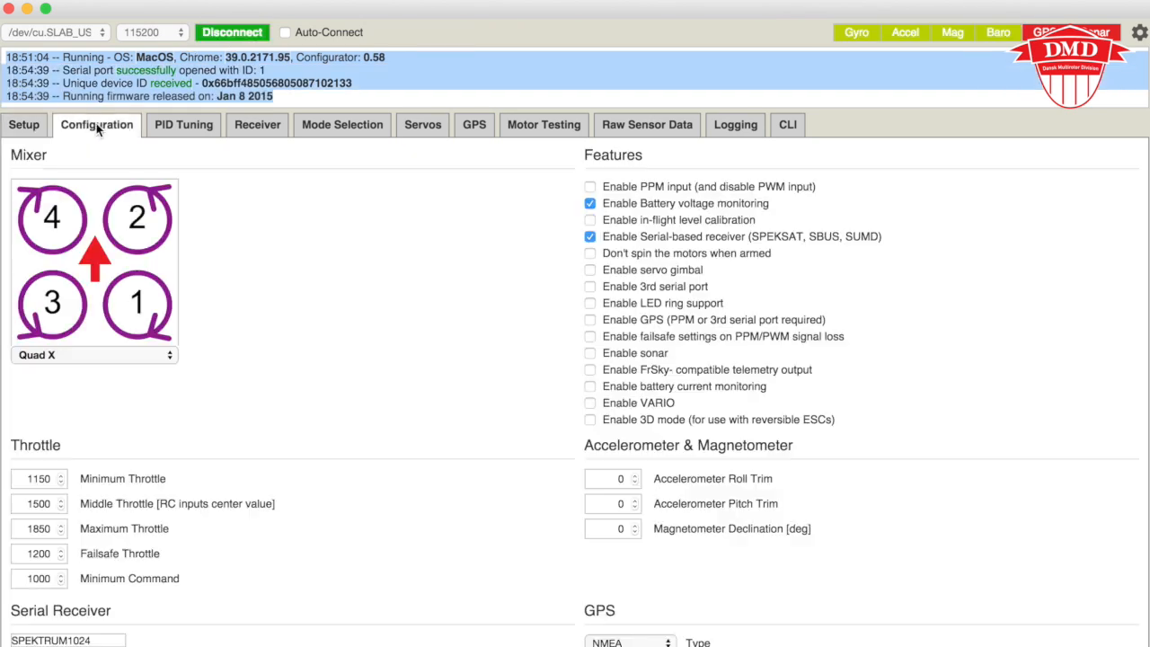
pyautogui.moveTo(556, 280)
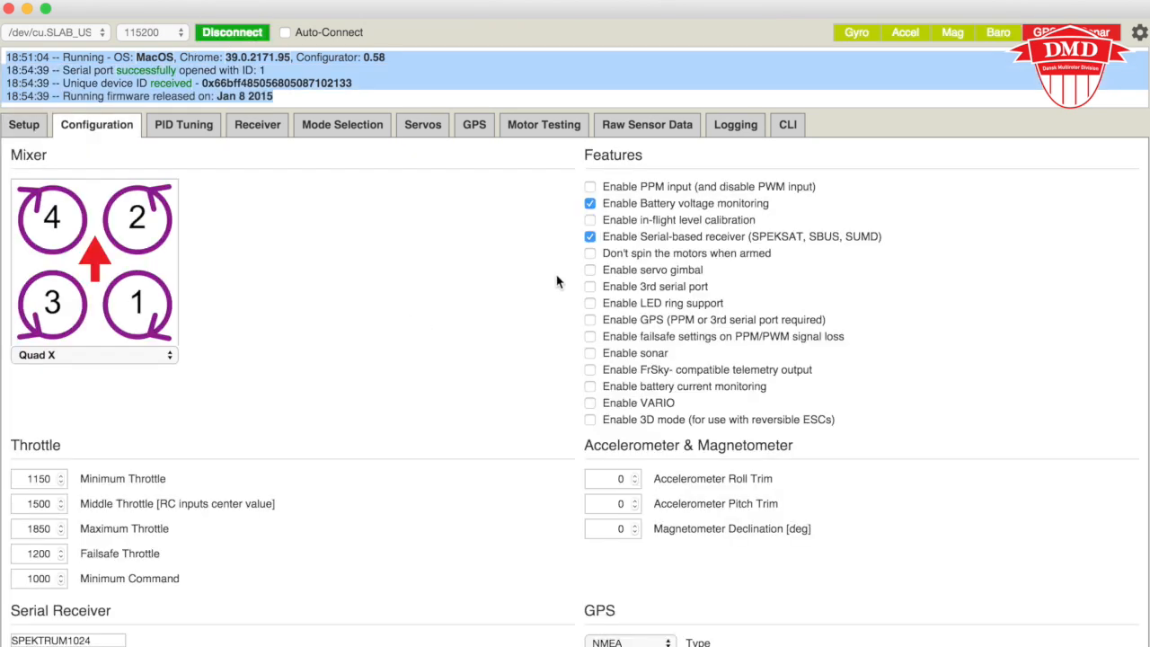
pyautogui.moveTo(781, 259)
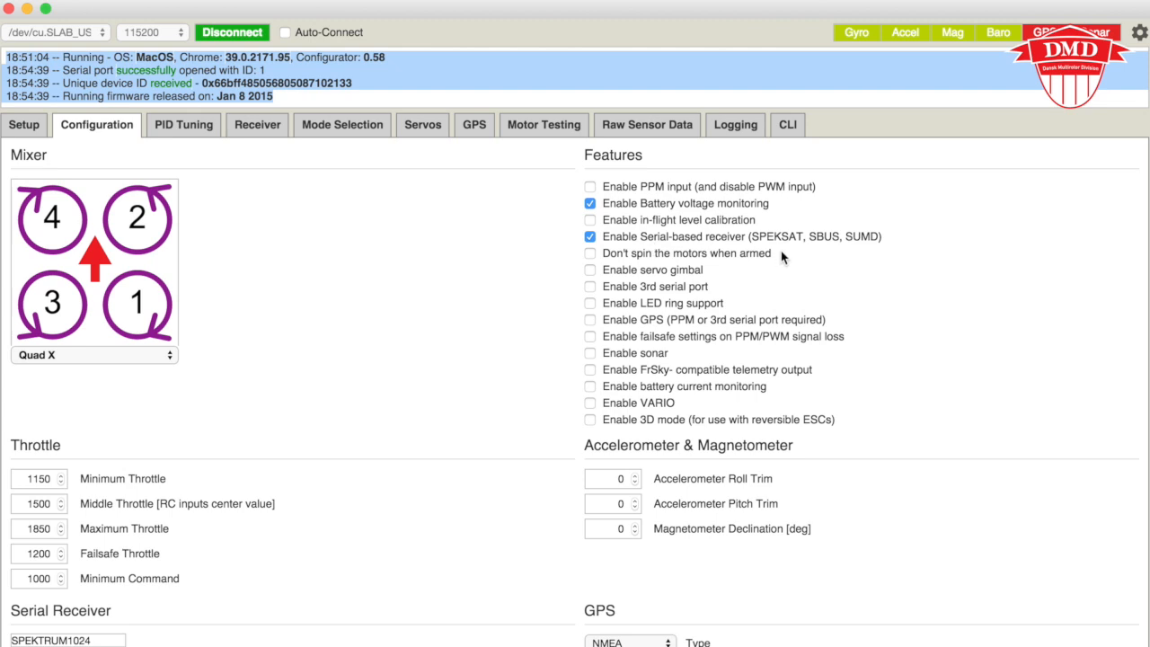
pyautogui.moveTo(589, 215)
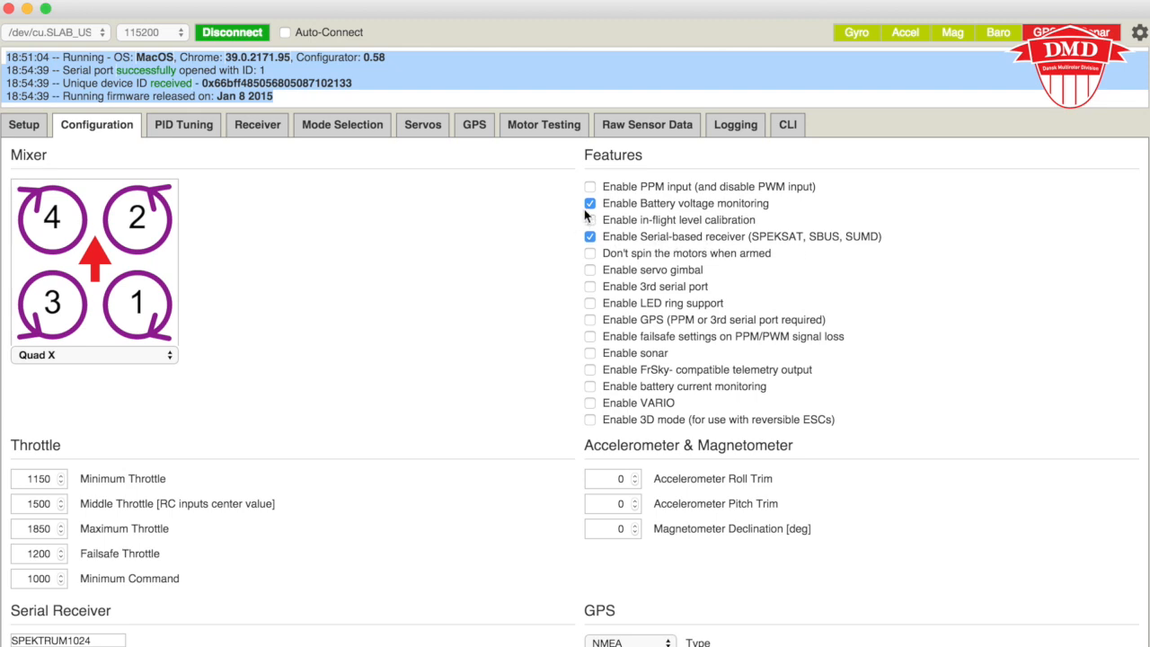
pyautogui.moveTo(501, 214)
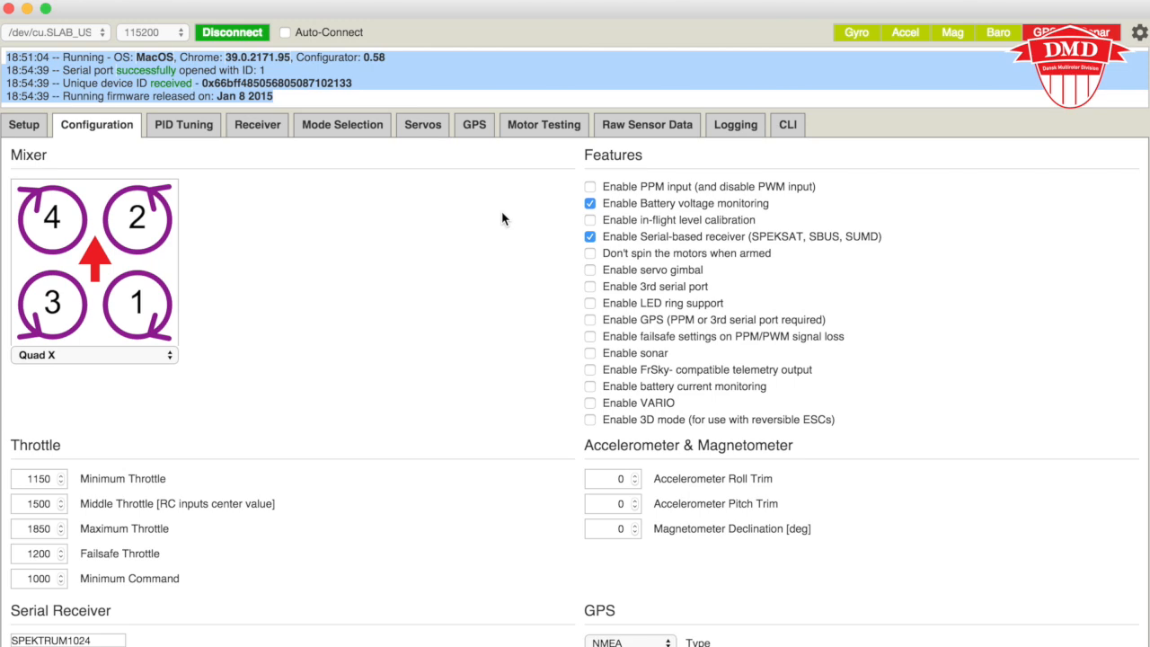
pyautogui.moveTo(331, 232)
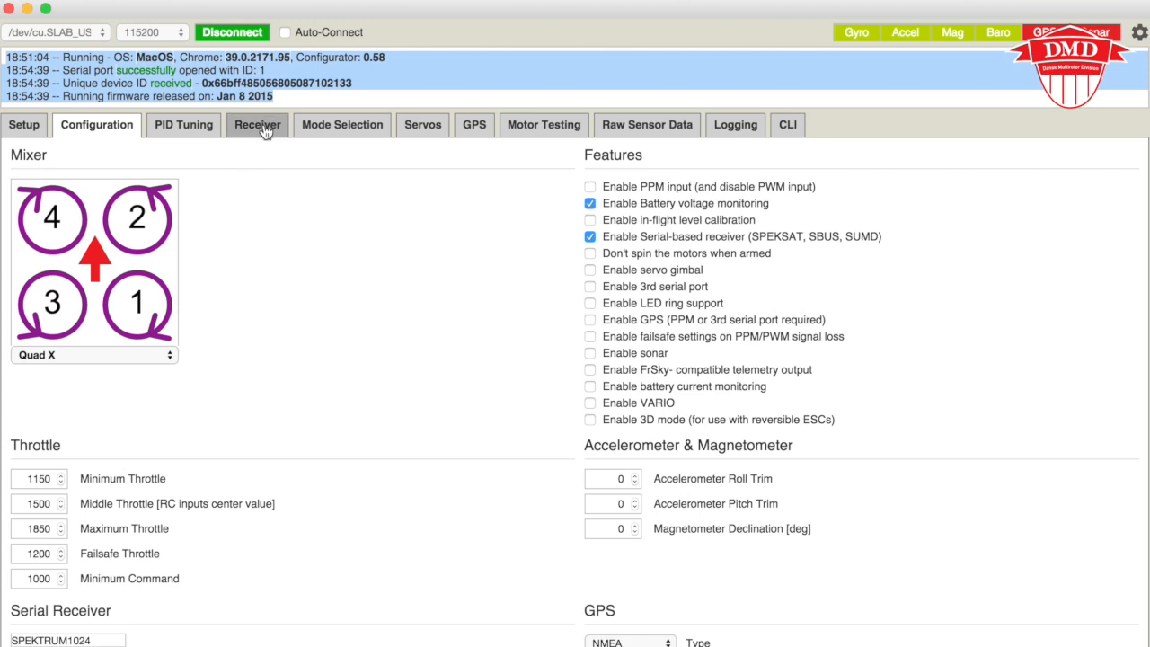
pyautogui.click(257, 124)
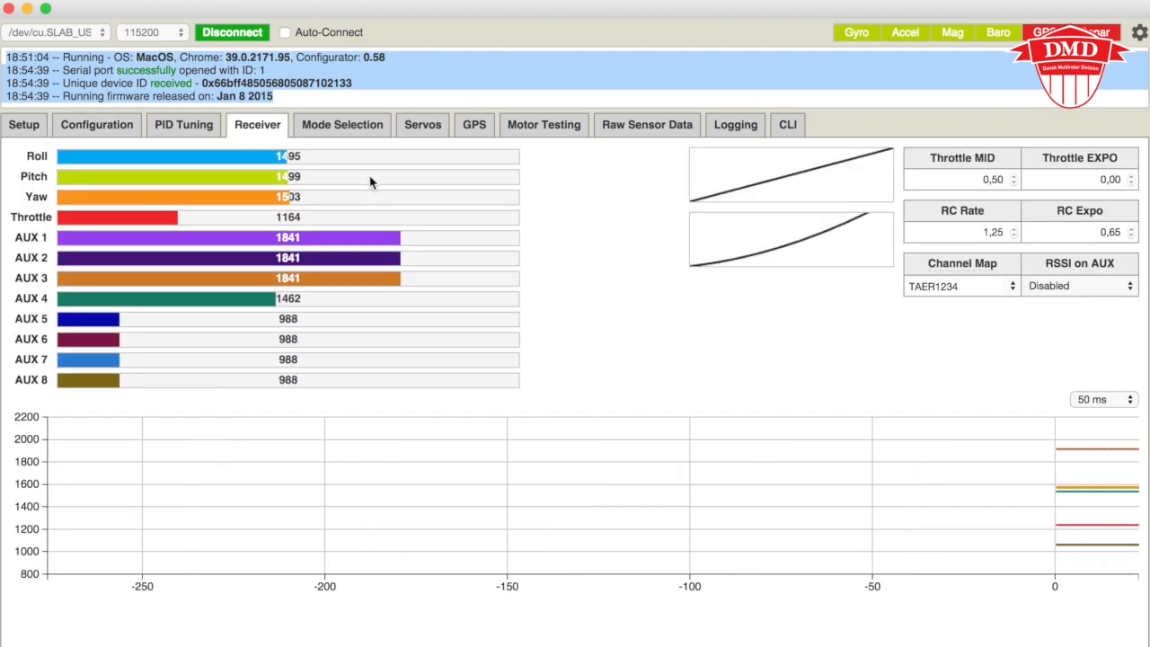